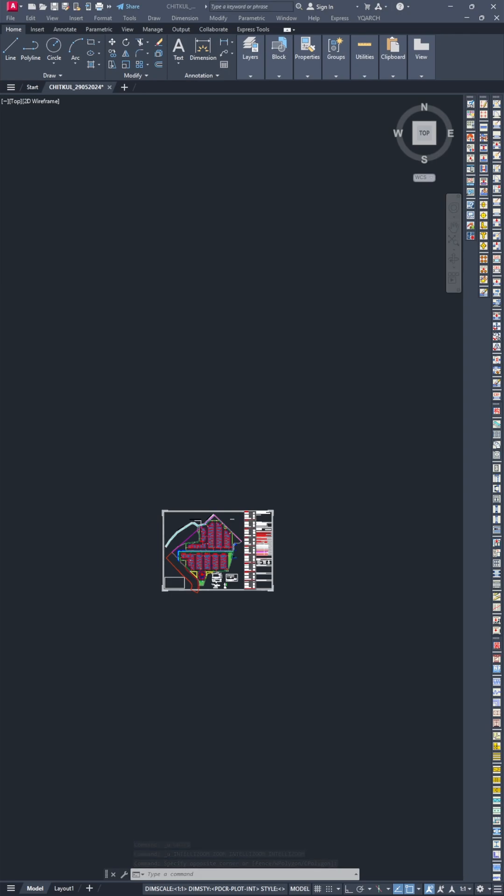
mouse_move(264, 639)
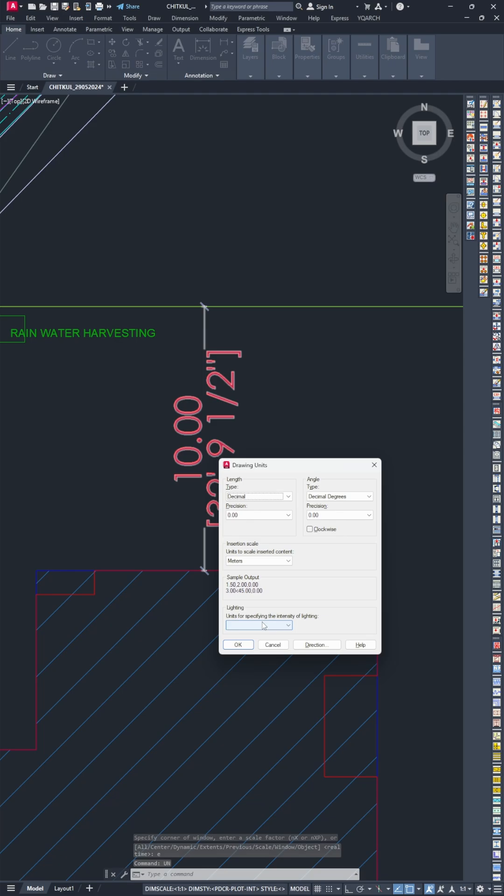
Scale all site plan objects from base point 0,0 by factor 3.28084.
click(238, 645)
text(SCALE)
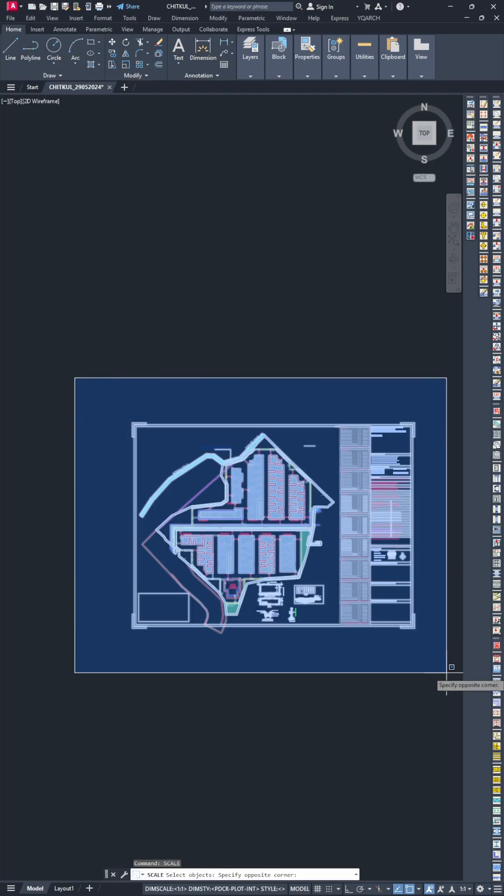
click(232, 651)
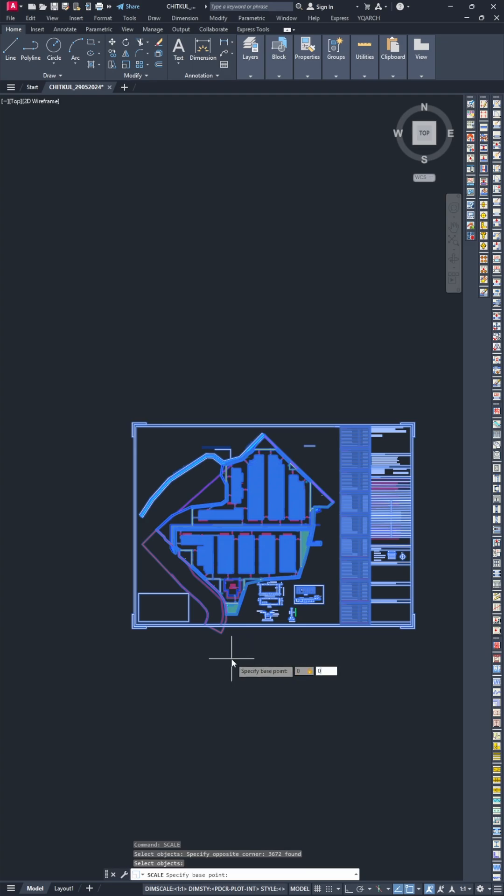
click(232, 648)
text(3.28084)
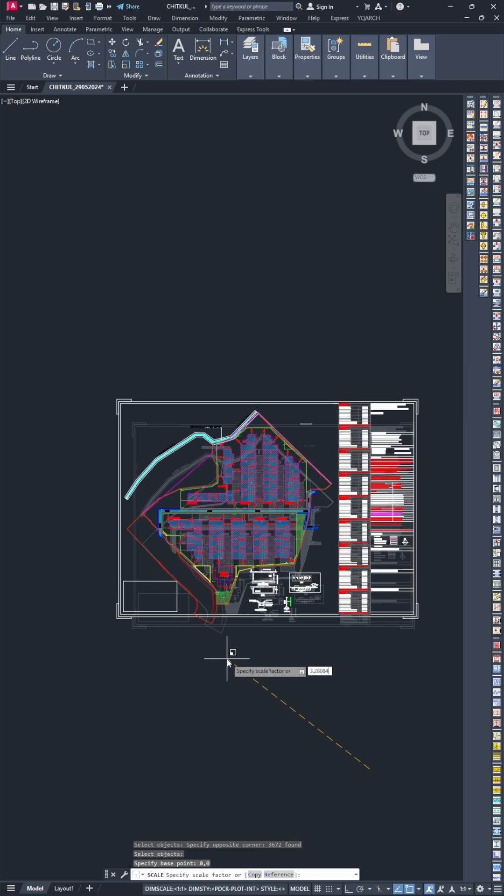
key(Return)
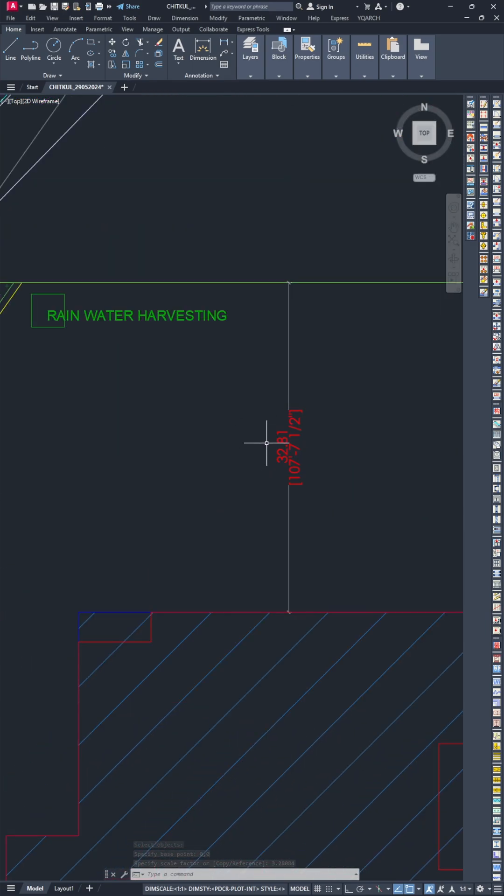
mouse_move(382, 446)
text(UN)
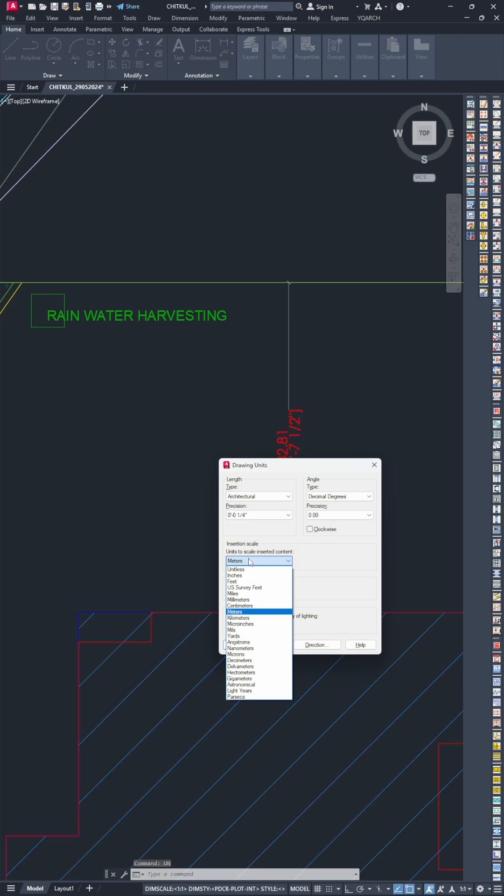
Choose Feet as insertion units with Architectural length and accept the inches warning.
click(232, 581)
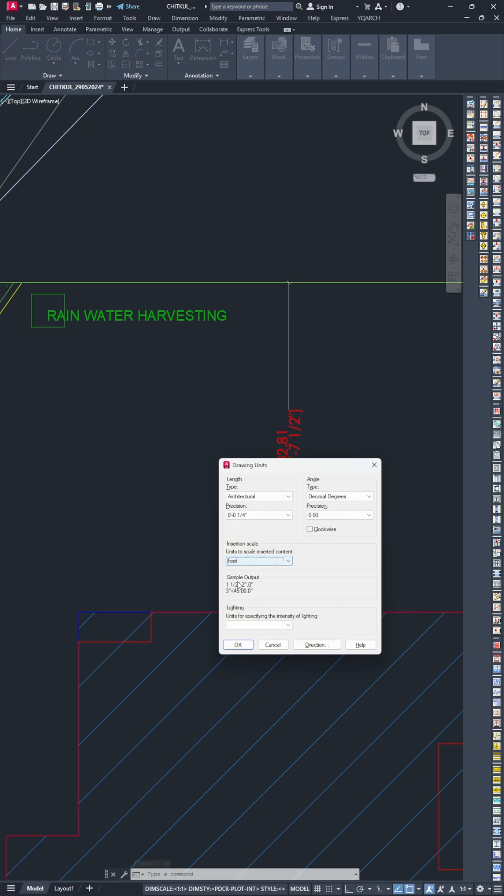
click(238, 644)
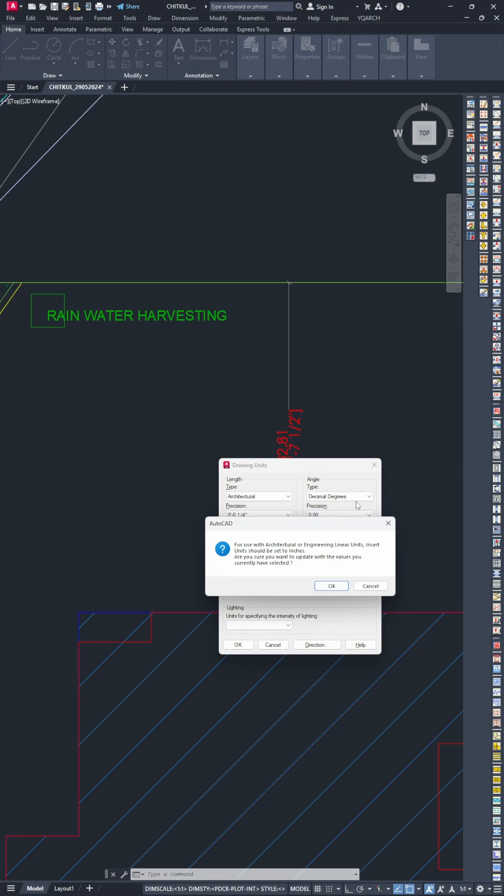
click(330, 587)
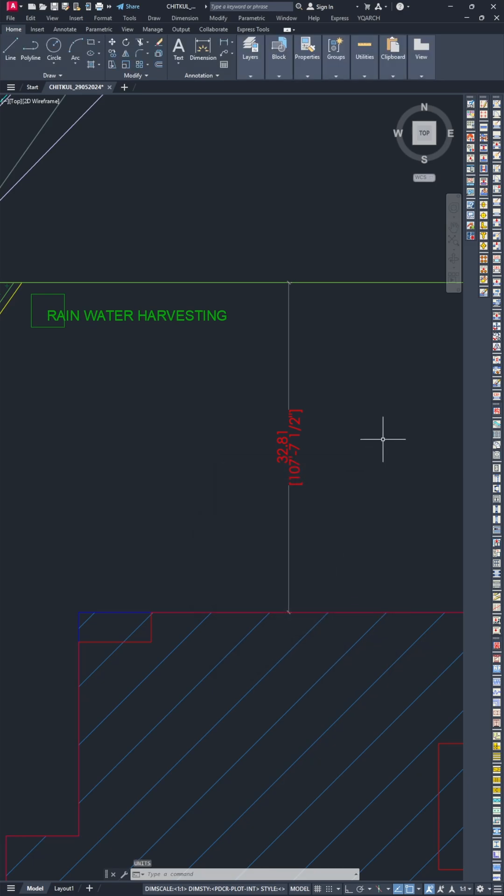
mouse_move(354, 502)
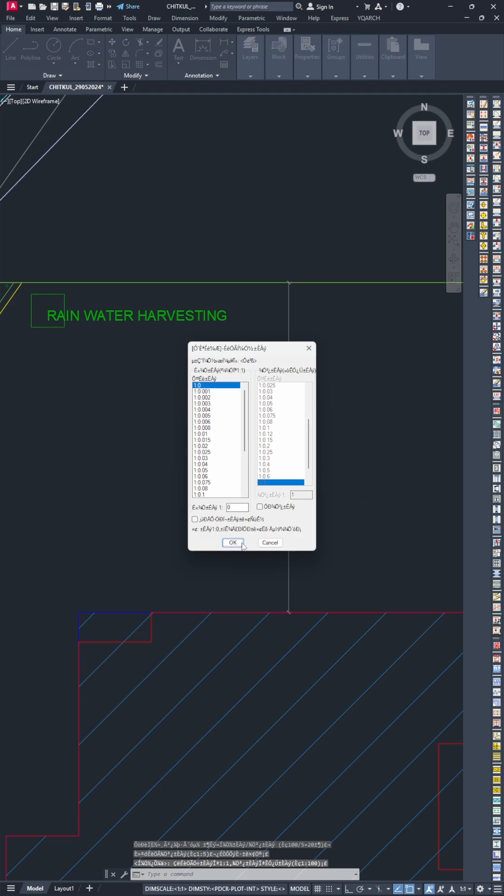
Confirm the 1:1 drawing scale in the plugin scale dialog.
click(232, 542)
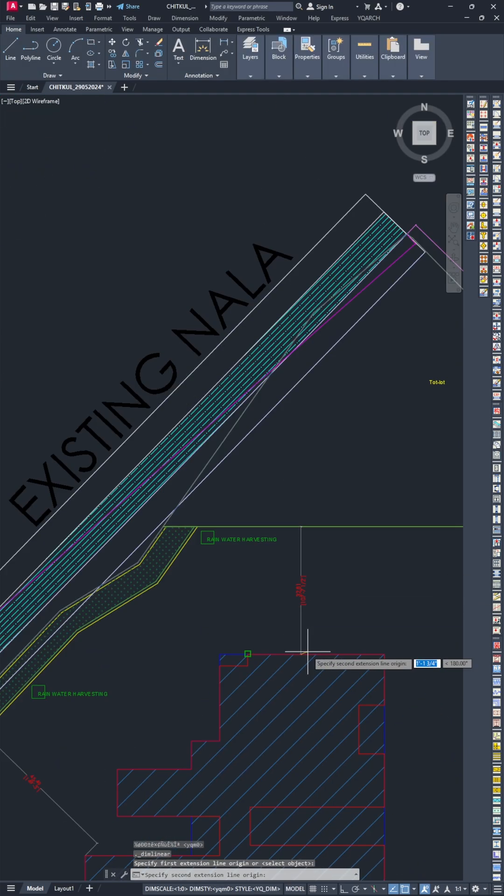